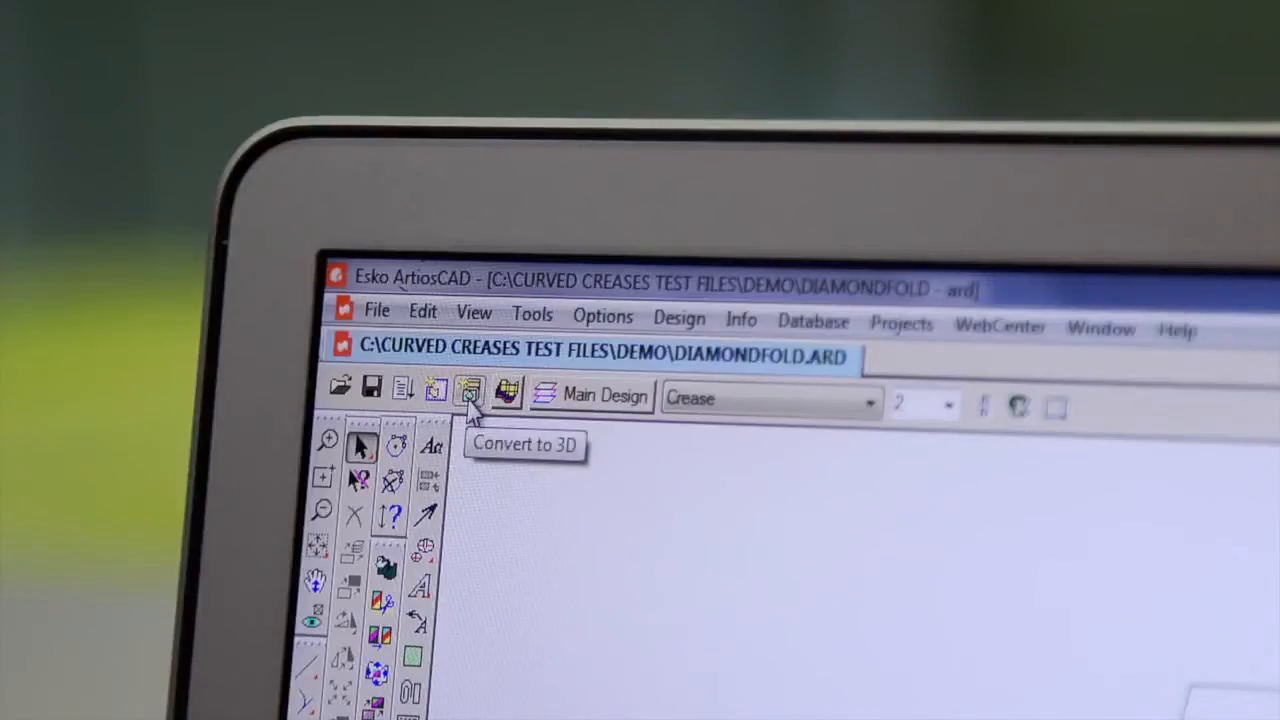
Step: Convert the DIAMONDFOLD 2D design into a 3D design
{"action": "left_click", "coordinate": [470, 392]}
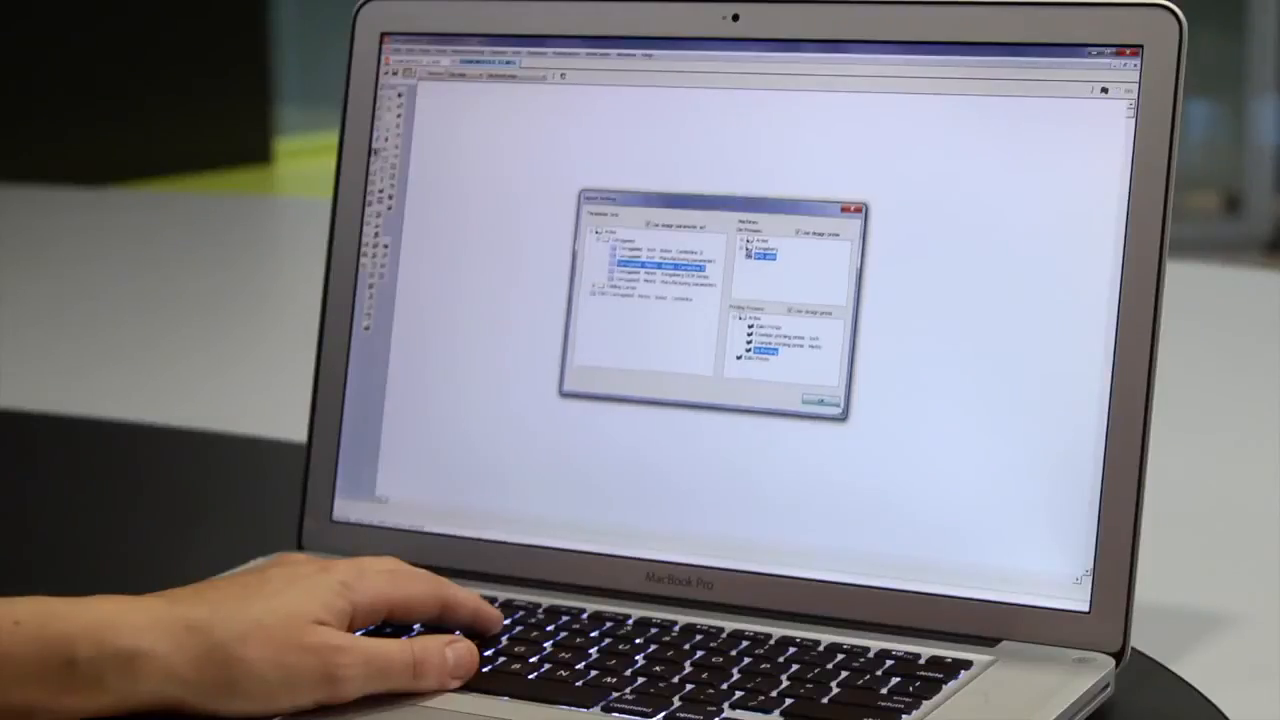
Step: Choose a Corrugated parameter set for the new design
{"action": "left_click", "coordinate": [812, 400]}
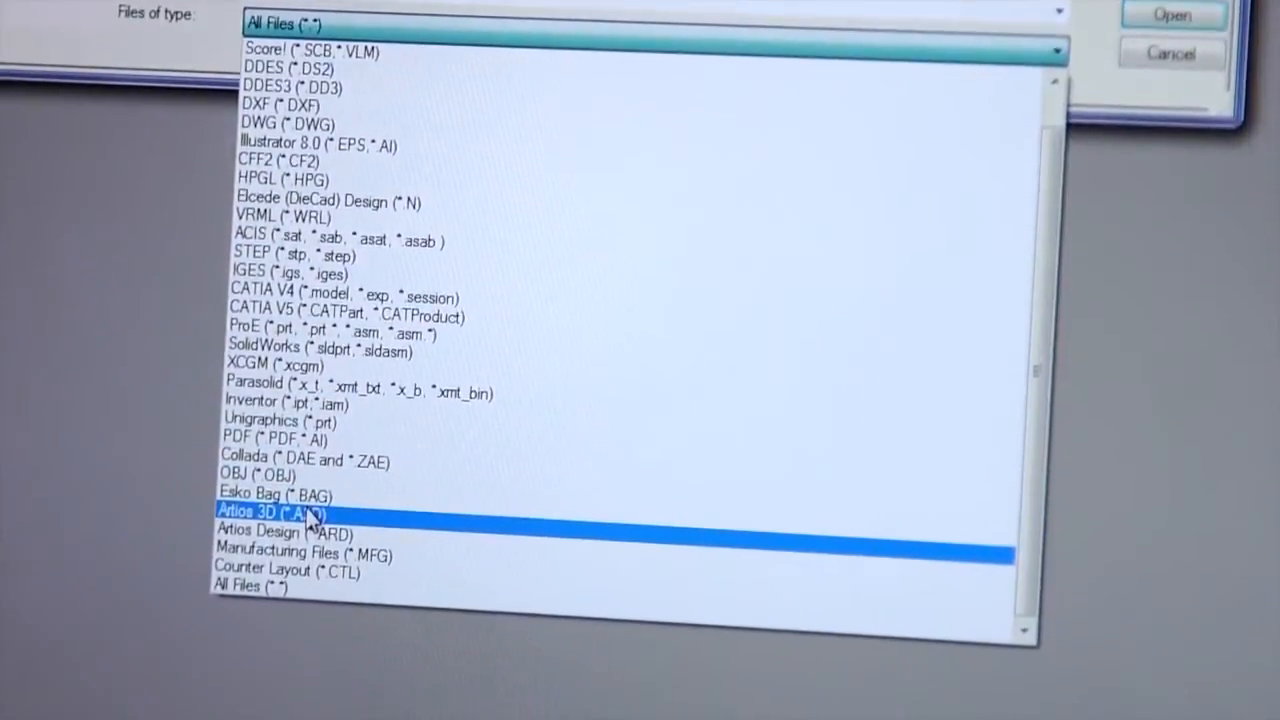
Step: Filter to Artios 3D (*.A3D) files and open one from the CAD folder
{"action": "left_click", "coordinate": [280, 511]}
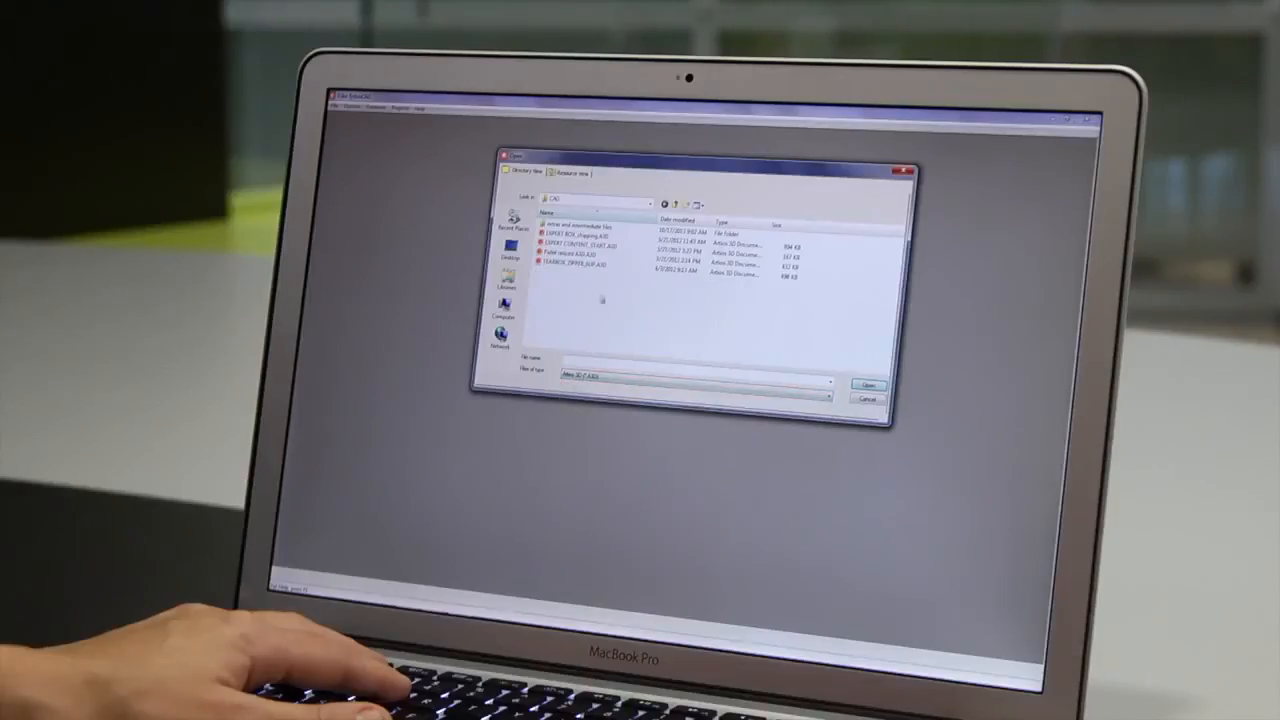
{"action": "left_click", "coordinate": [868, 384]}
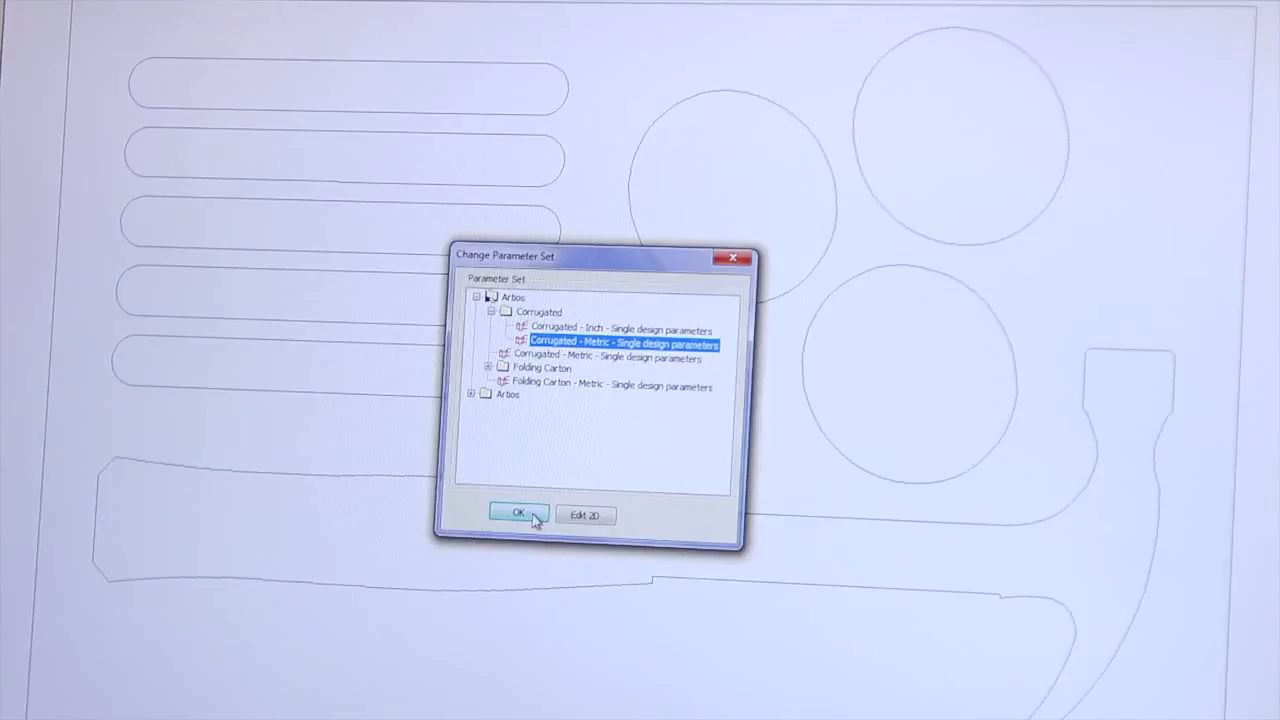
Step: Apply the Corrugated - Metric - Single design parameter set
{"action": "left_click", "coordinate": [516, 513]}
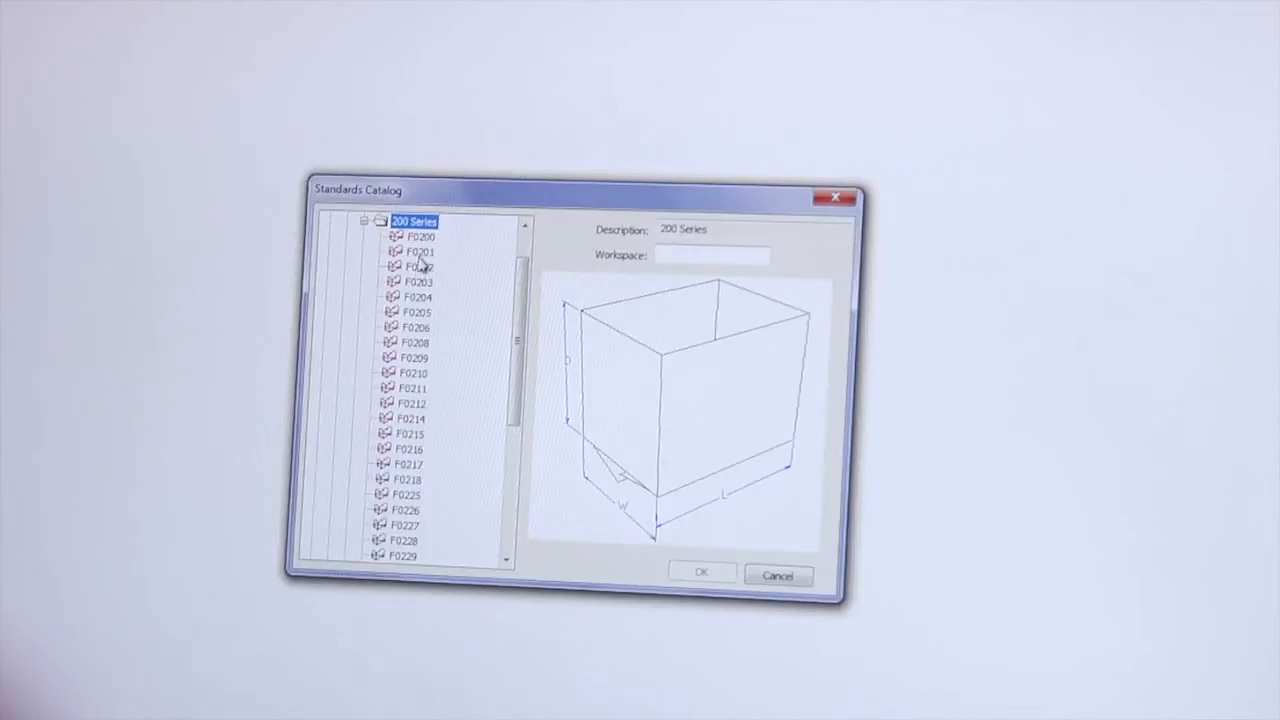
Step: Compare F0204 and F0210, then confirm F0202 as the carton style
{"action": "left_click", "coordinate": [408, 297]}
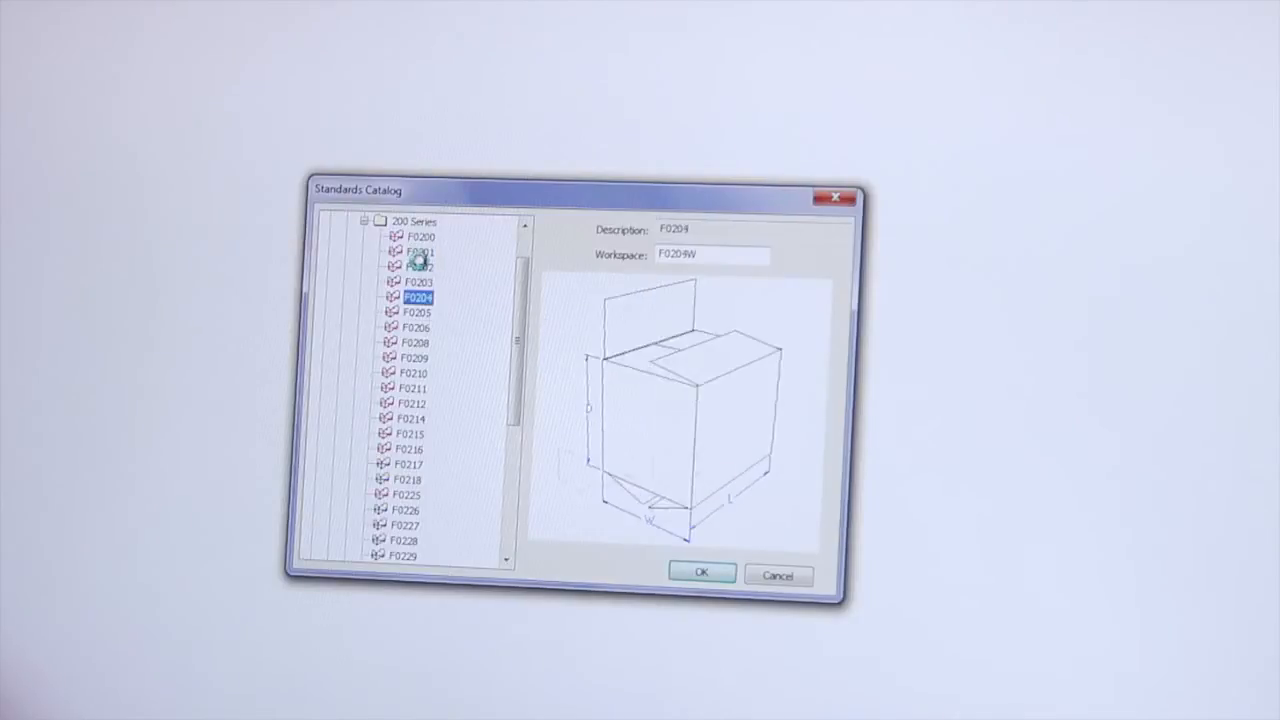
{"action": "left_click", "coordinate": [412, 373]}
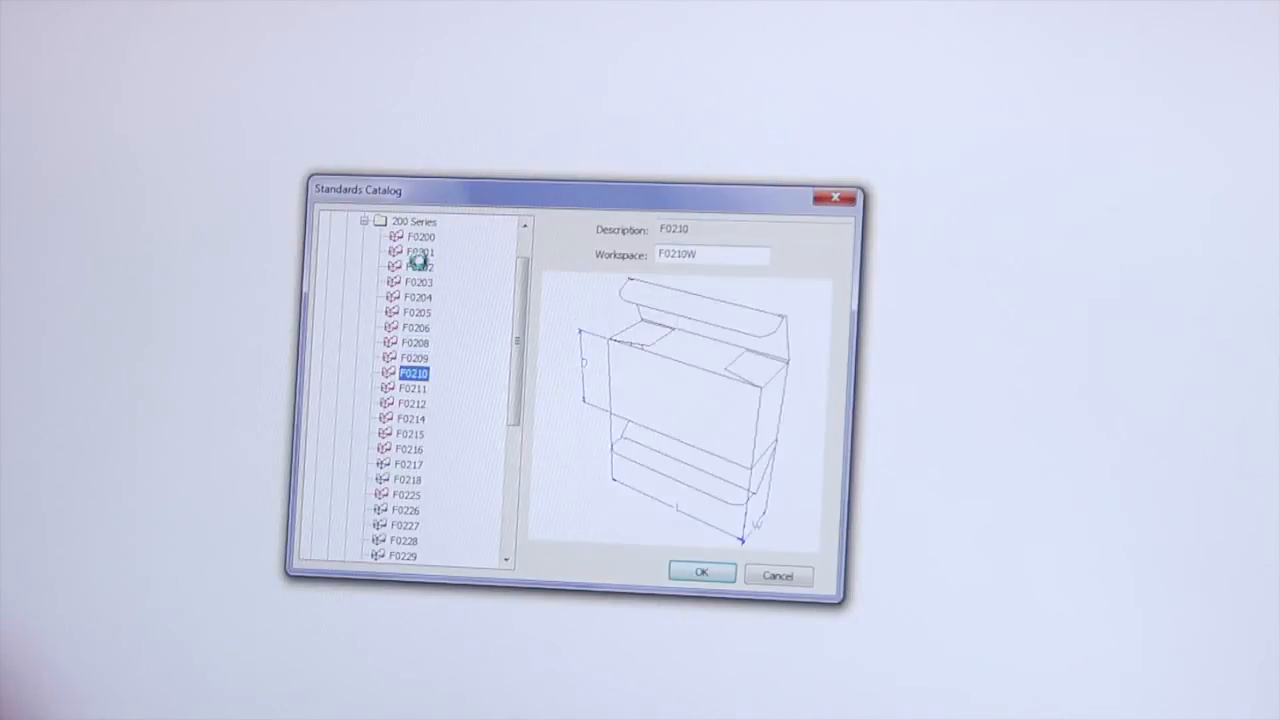
{"action": "left_click", "coordinate": [417, 267]}
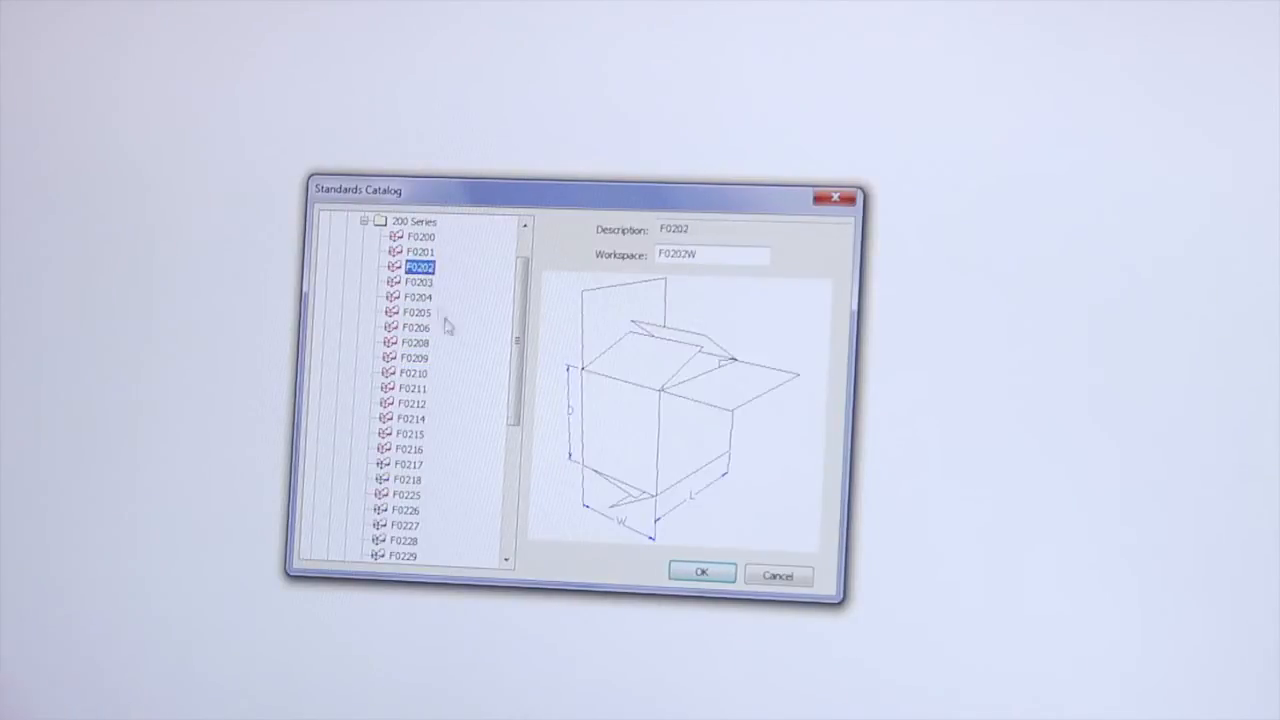
{"action": "left_click", "coordinate": [701, 573]}
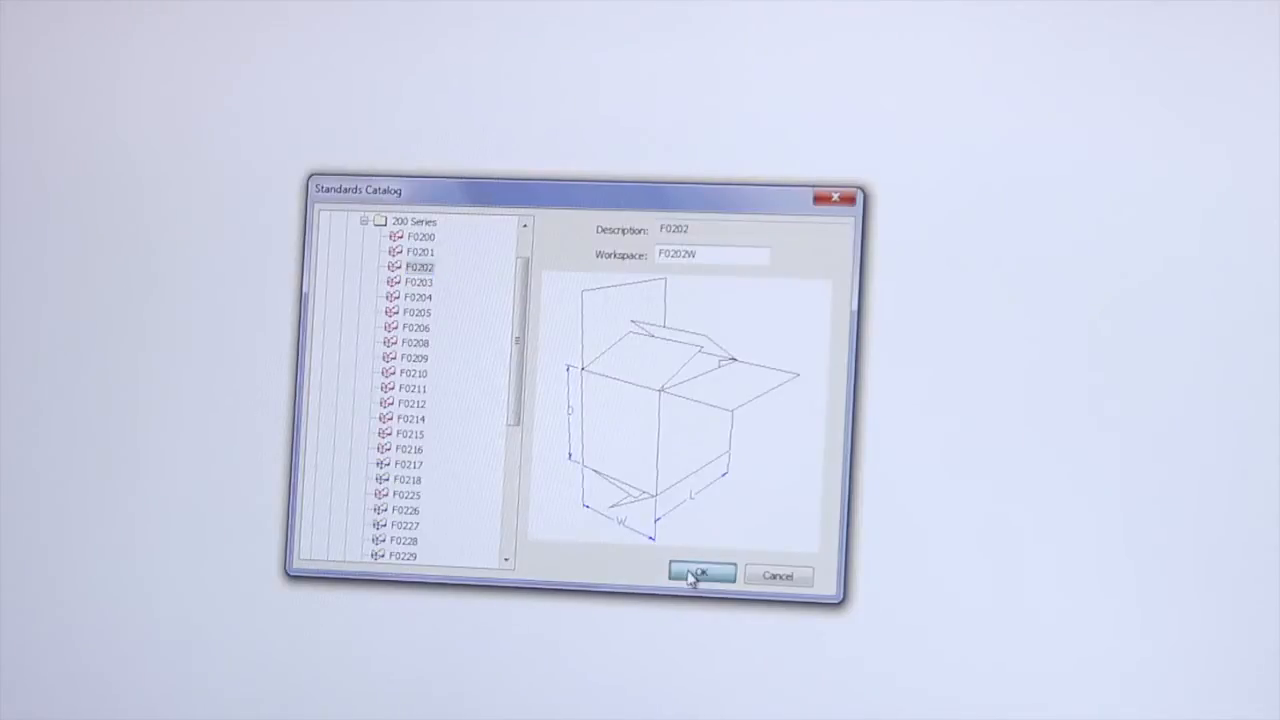
{"action": "left_click", "coordinate": [700, 573]}
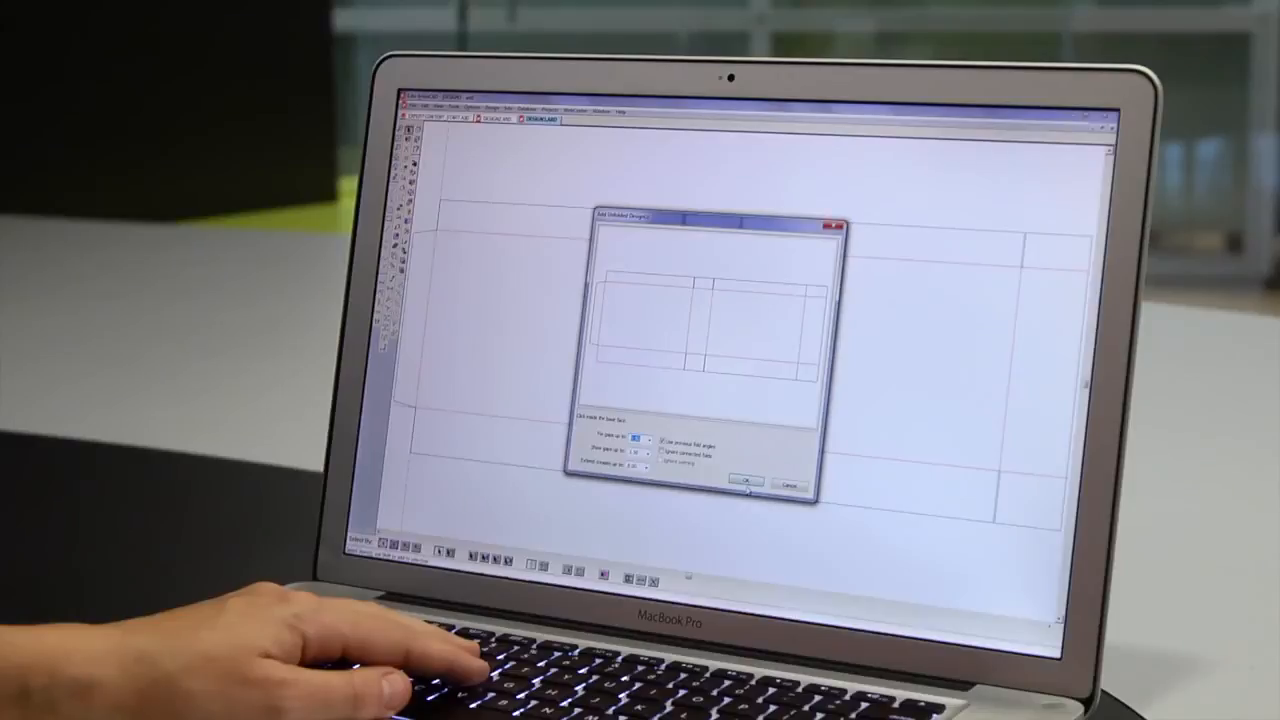
Step: Confirm Auto Fold with the default fold angles to fold the F0202 carton
{"action": "left_click", "coordinate": [750, 483]}
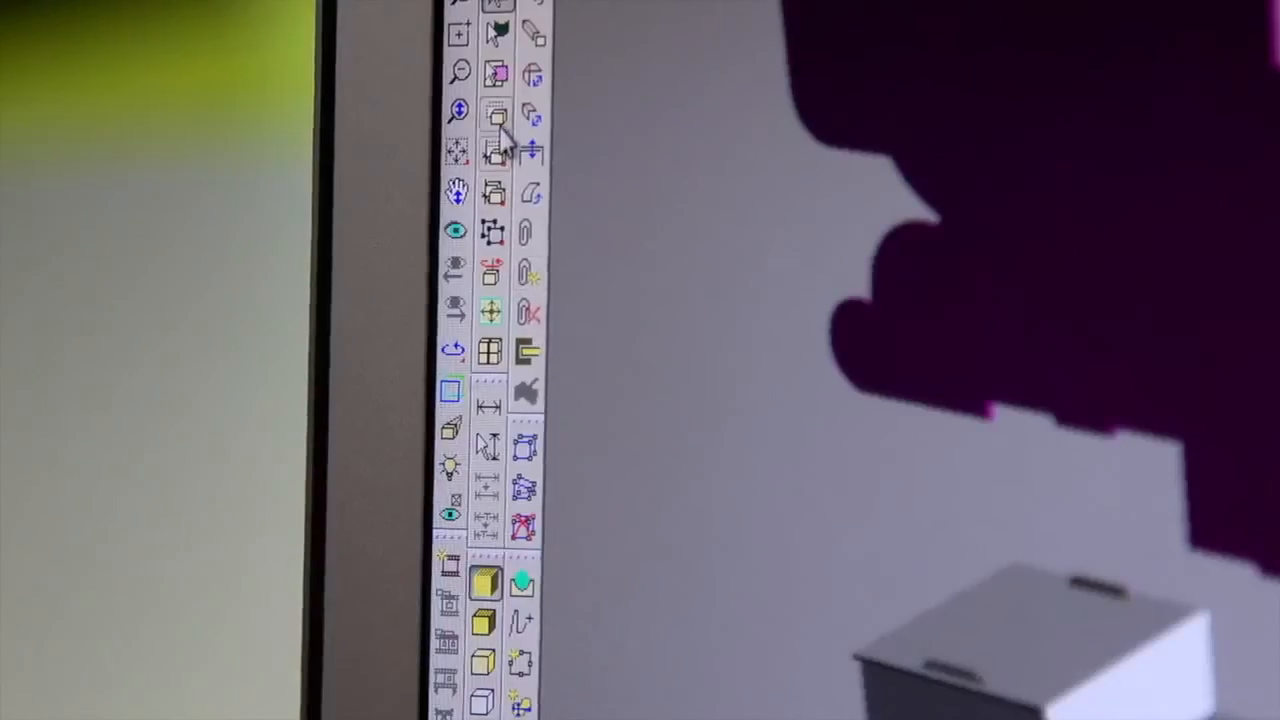
{"action": "mouse_move", "coordinate": [490, 155]}
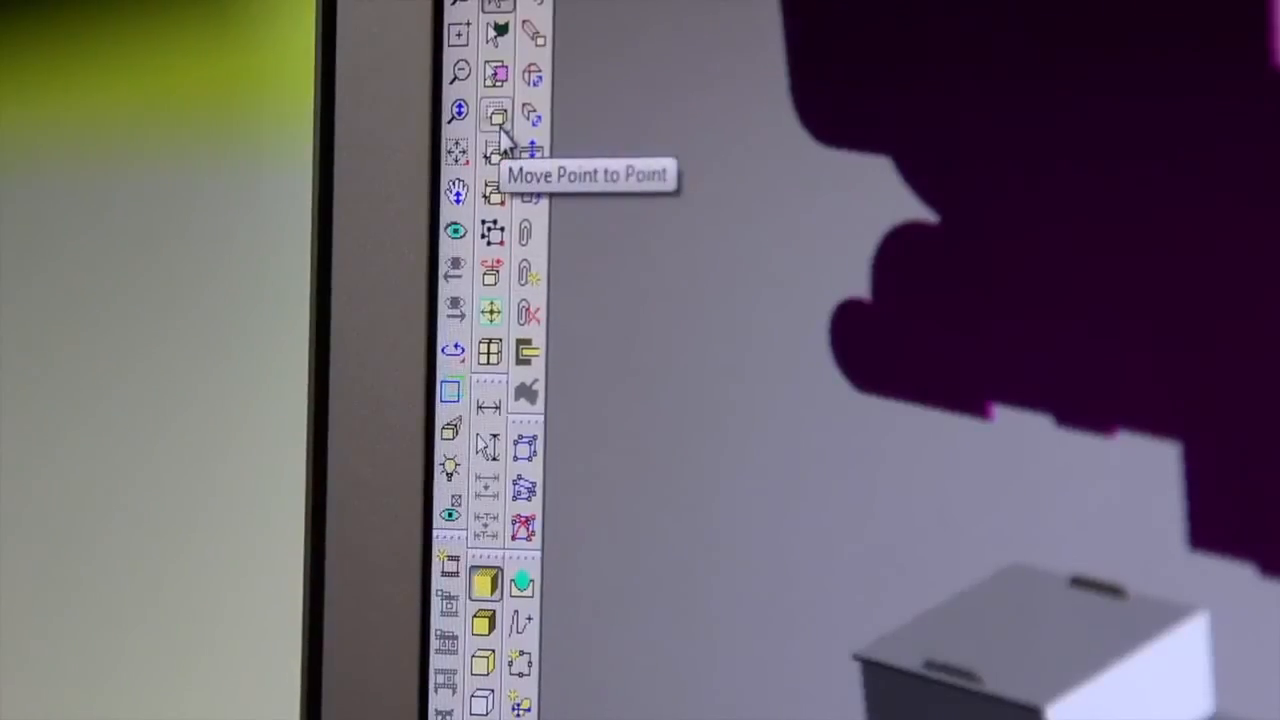